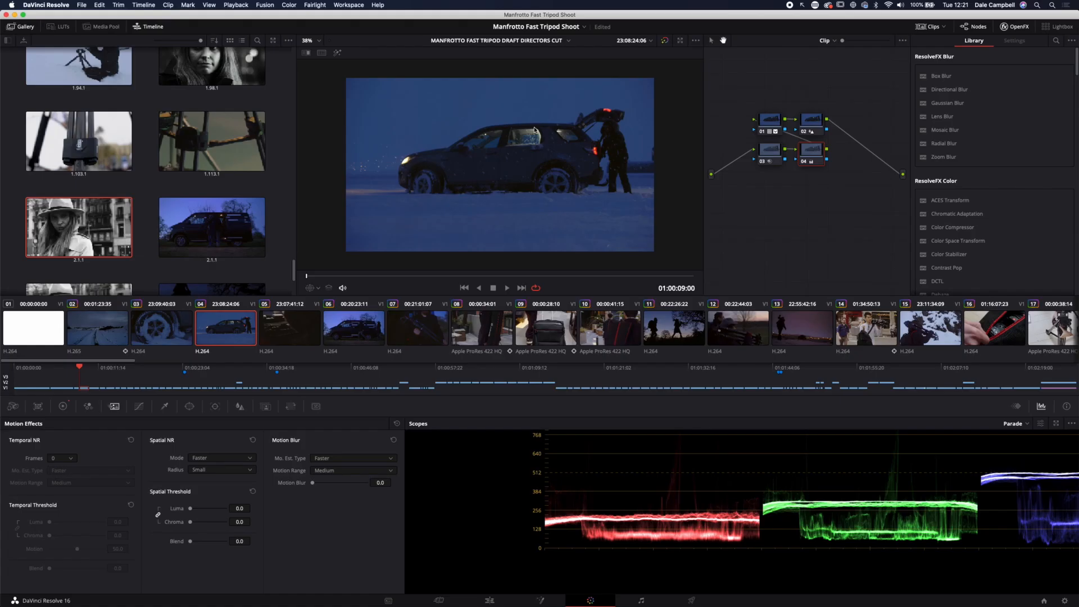
{"action": "mouse_move", "coordinate": [783, 76]}
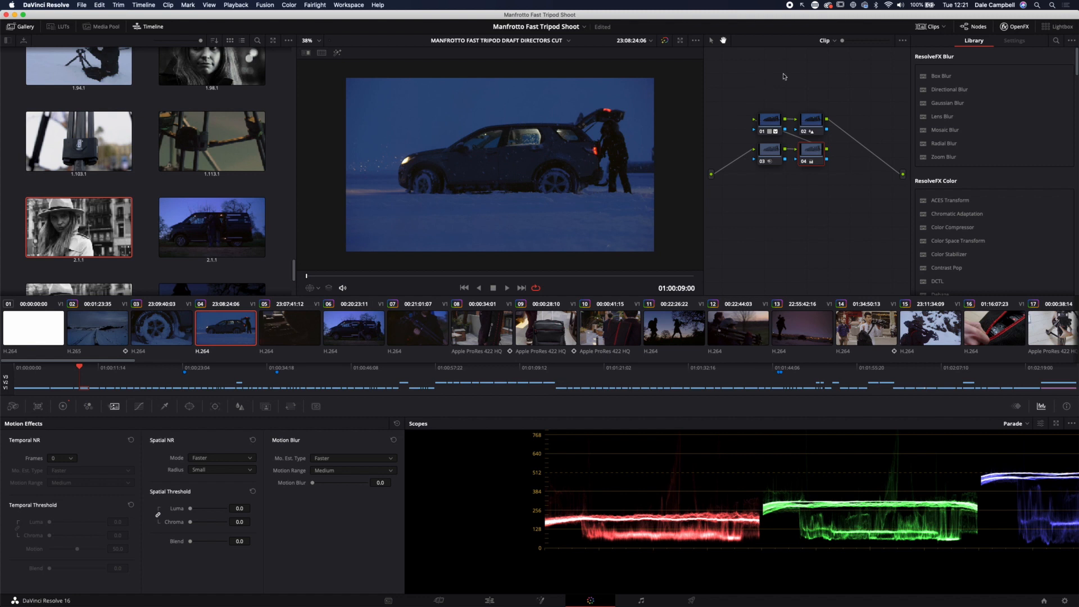
{"action": "mouse_move", "coordinate": [780, 75]}
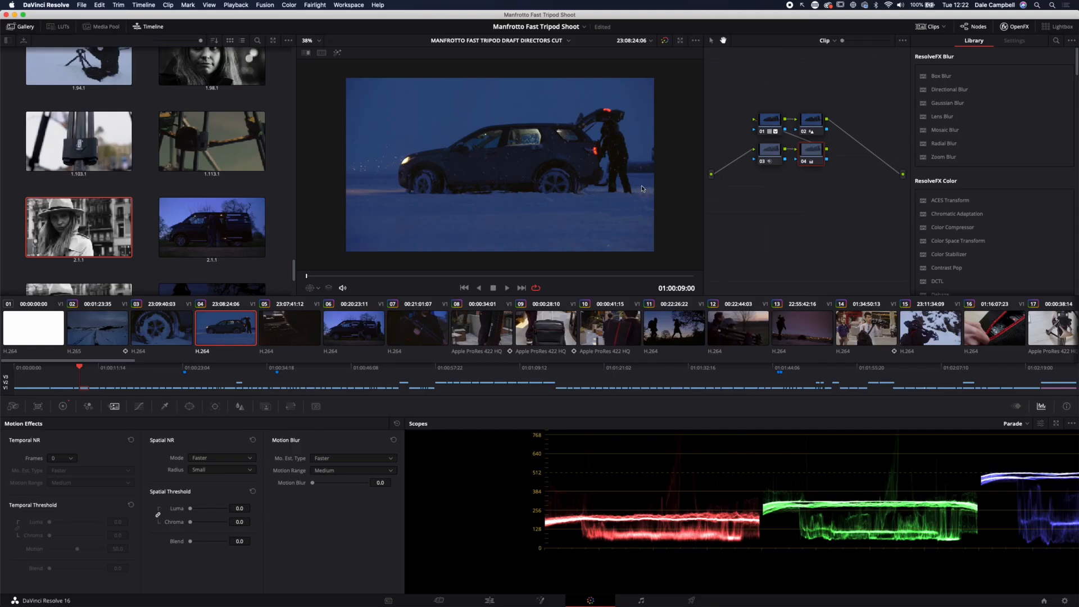
{"action": "mouse_move", "coordinate": [570, 132]}
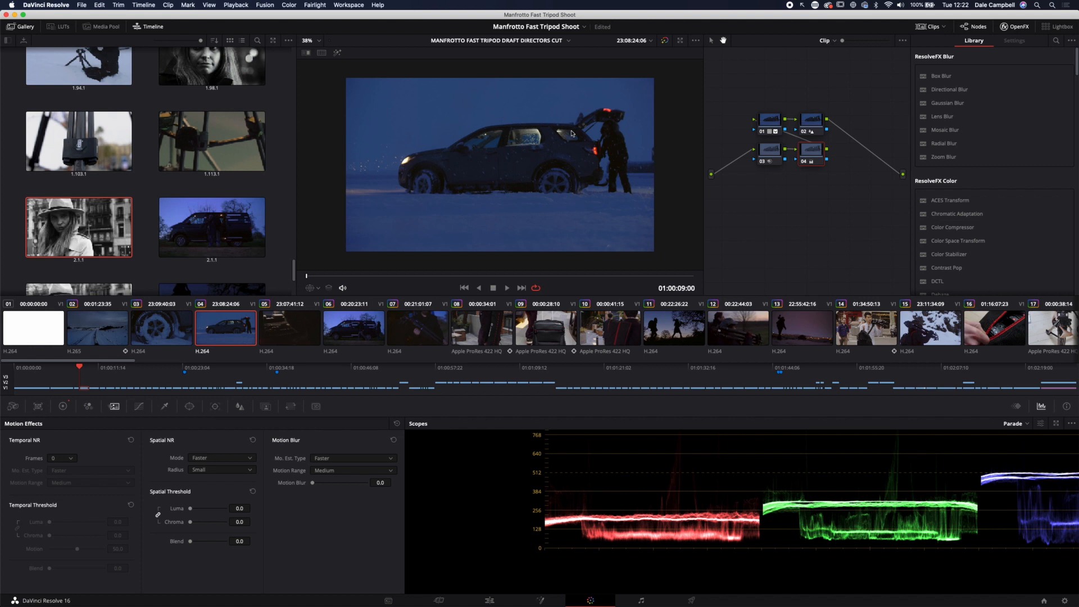
{"action": "mouse_move", "coordinate": [643, 168]}
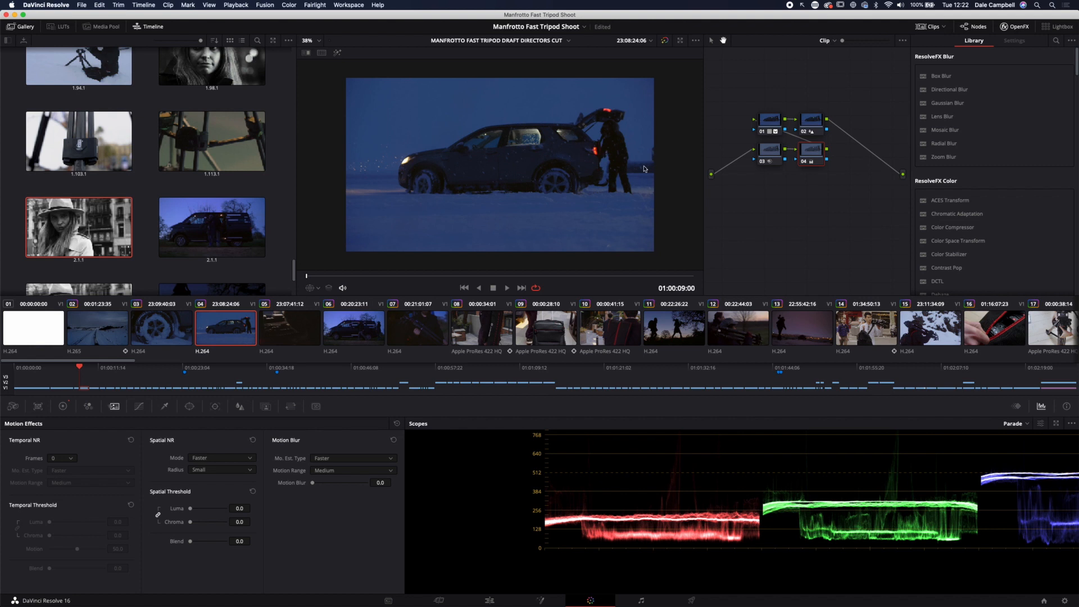
Load clip 02, the snow-covered road shot, with its own grade
{"action": "left_click", "coordinate": [97, 327]}
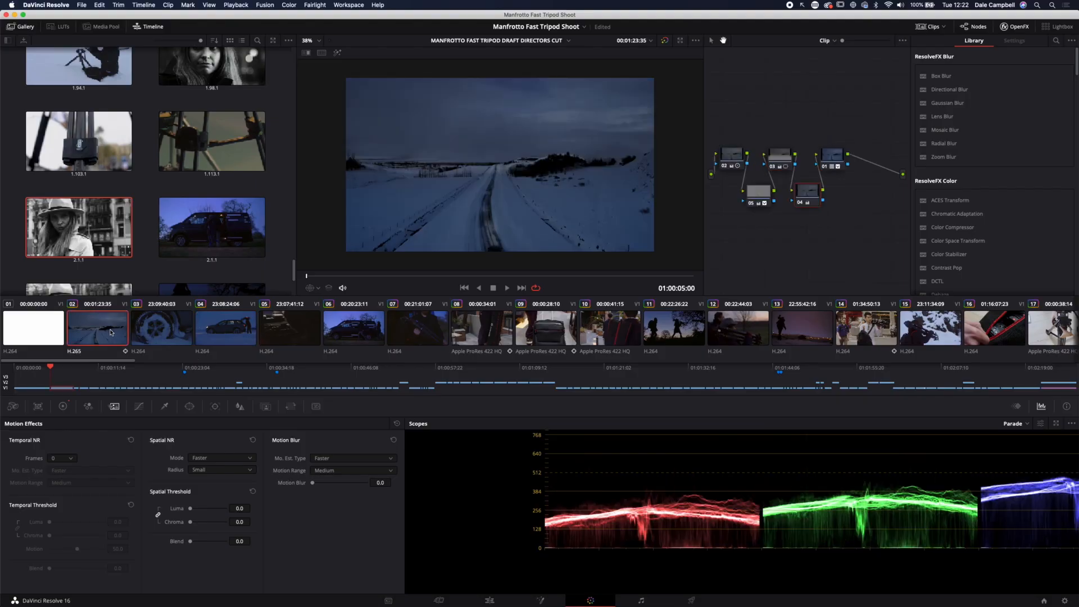
Return to clip 04, the snowy night car shot
{"action": "left_click", "coordinate": [226, 328]}
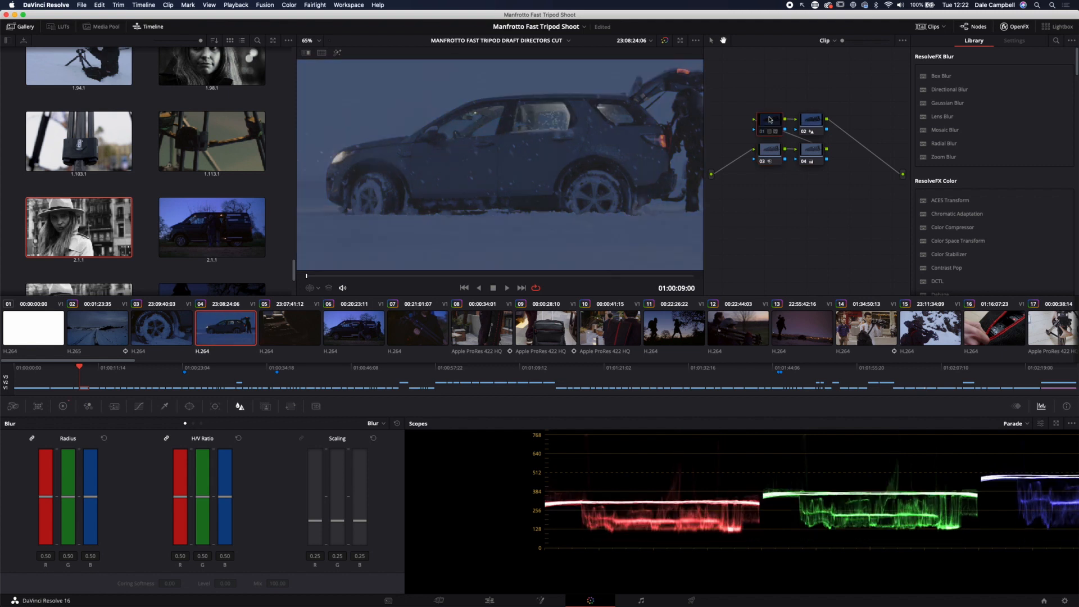
Magnify the car image to inspect detail, then load clip 05, the dark car interior
{"action": "left_click", "coordinate": [769, 149]}
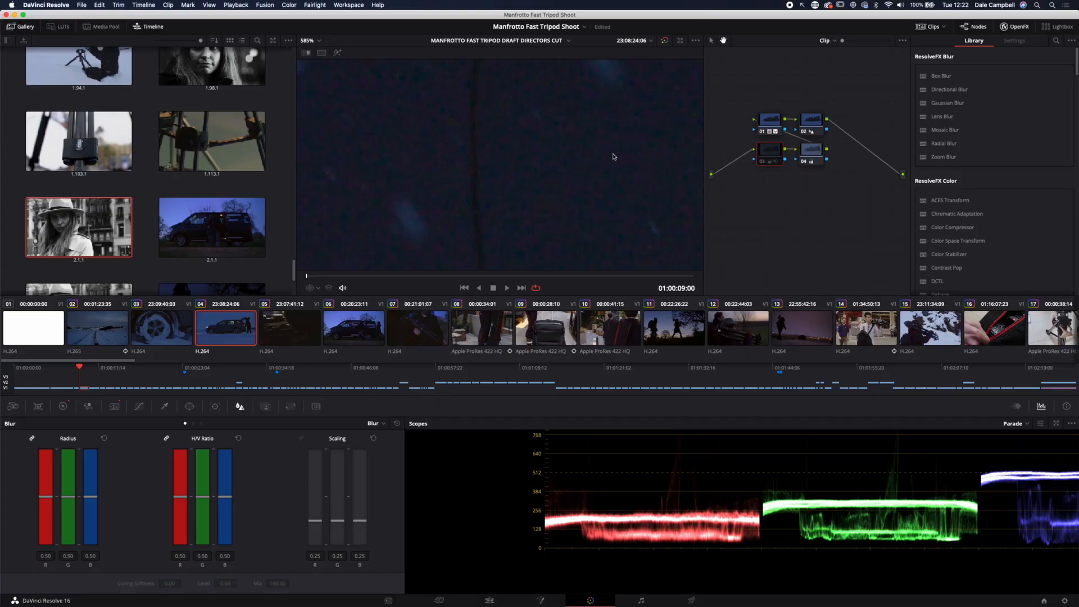
{"action": "left_click", "coordinate": [288, 327]}
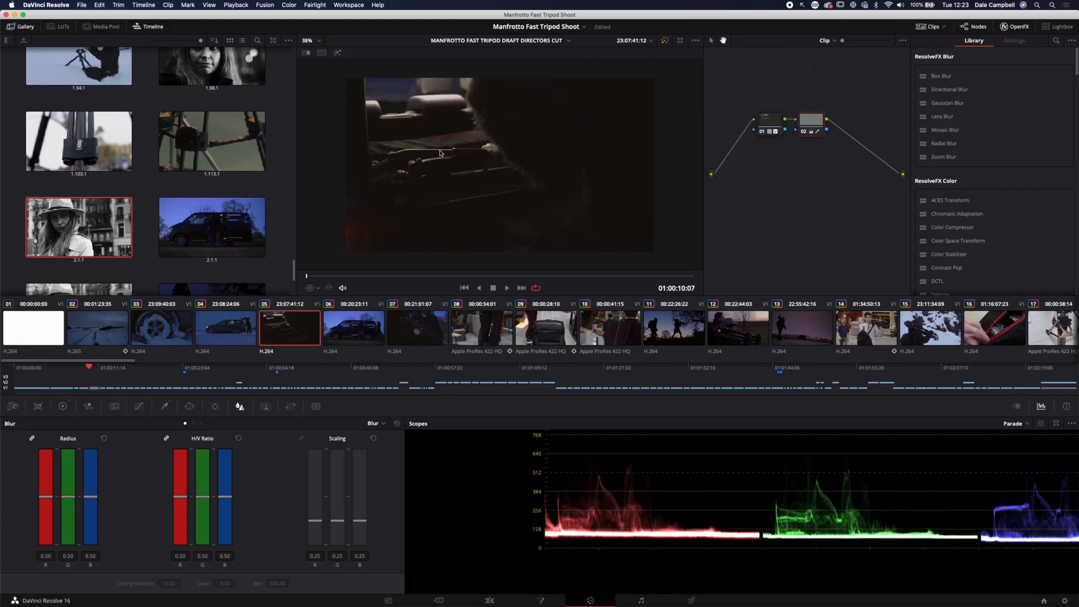
{"action": "mouse_move", "coordinate": [479, 95]}
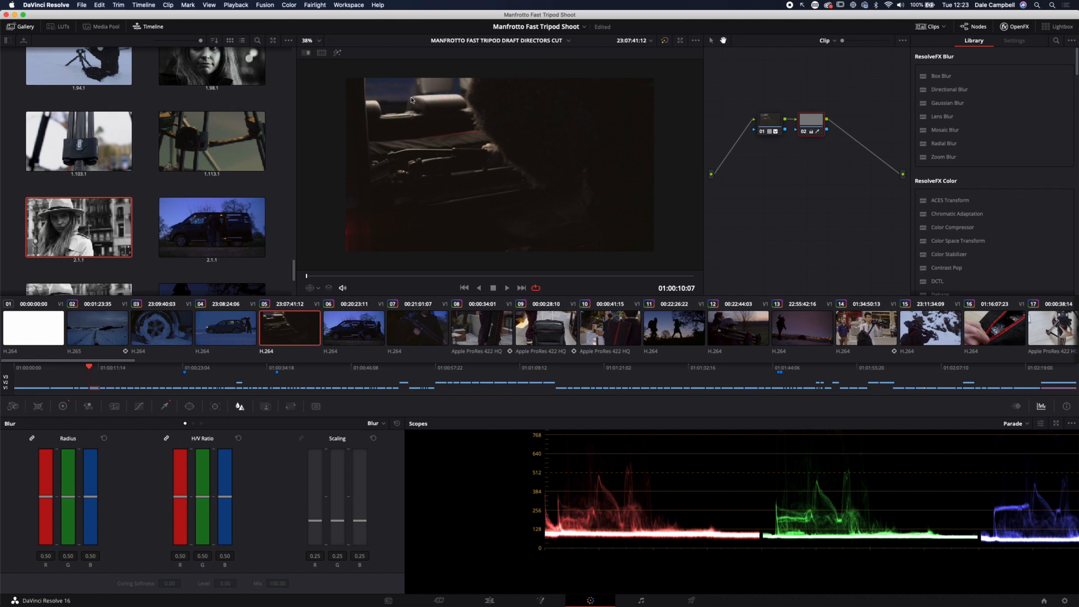
{"action": "mouse_move", "coordinate": [454, 111]}
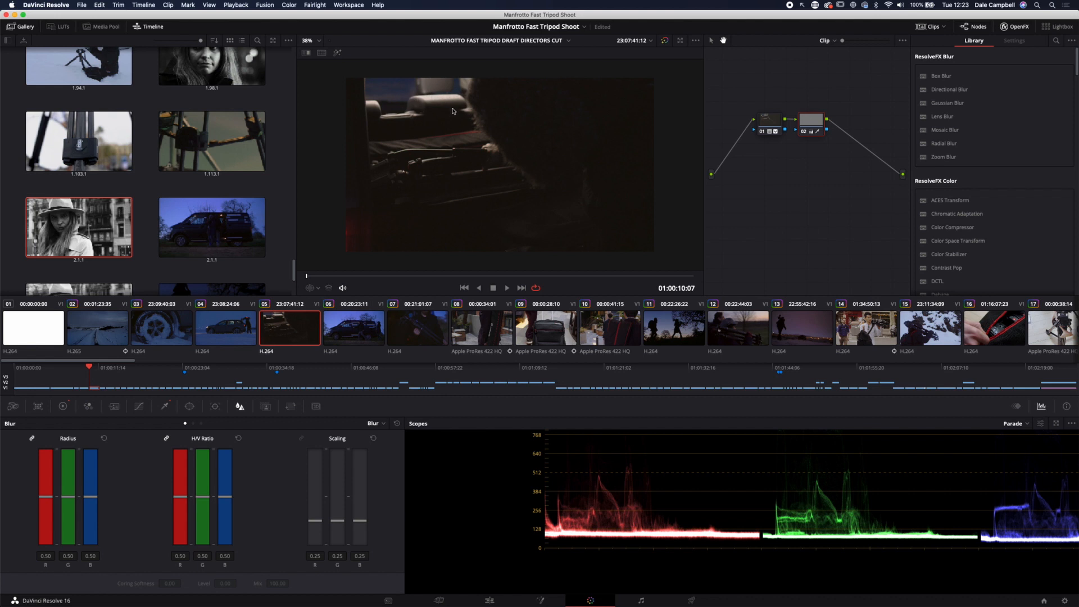
{"action": "mouse_move", "coordinate": [408, 151]}
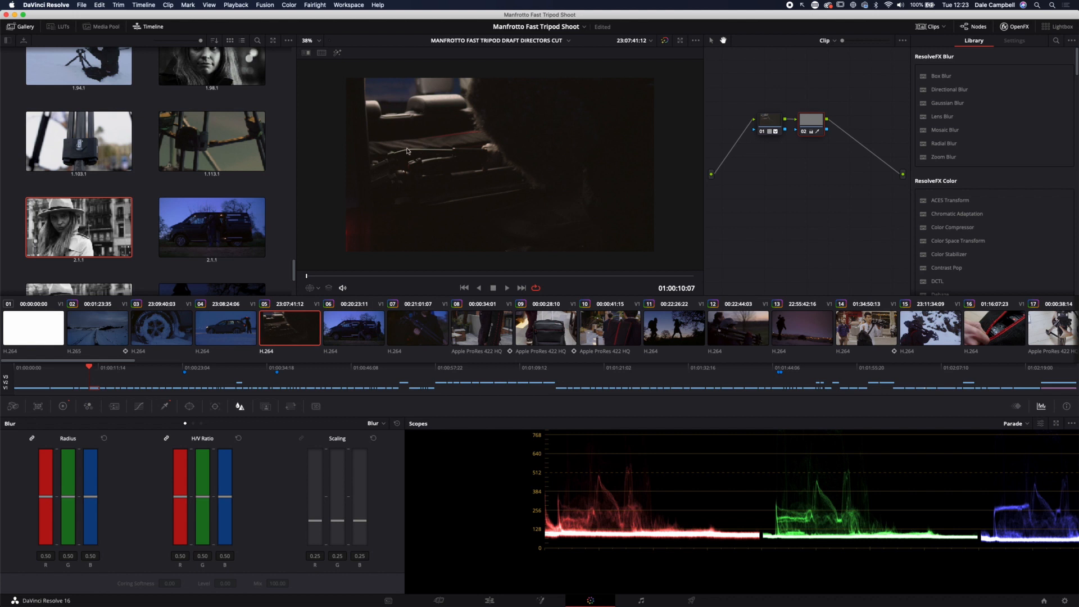
{"action": "mouse_move", "coordinate": [423, 166]}
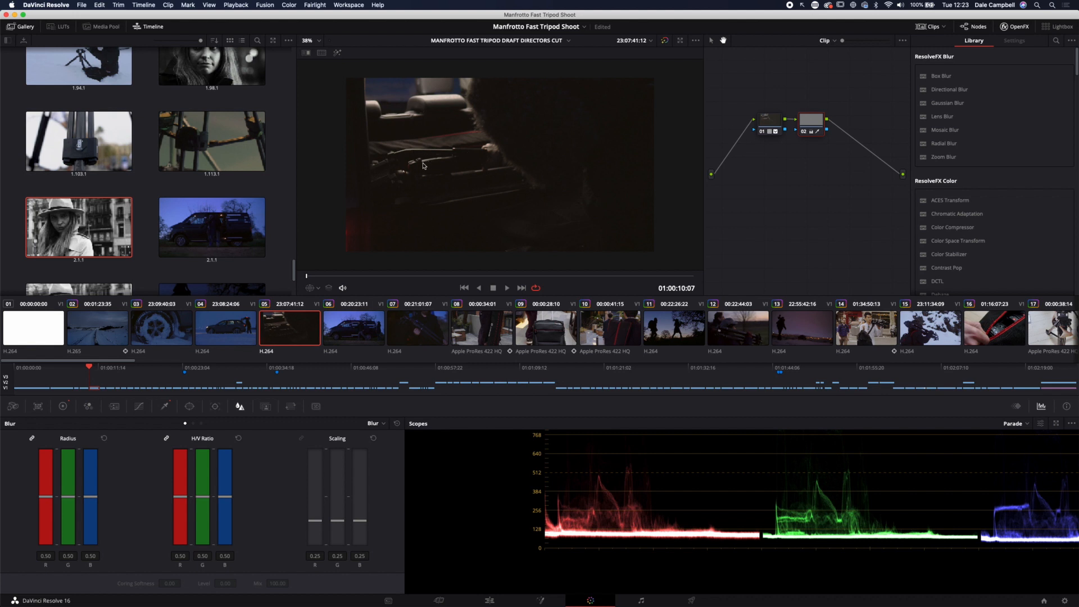
{"action": "mouse_move", "coordinate": [441, 151]}
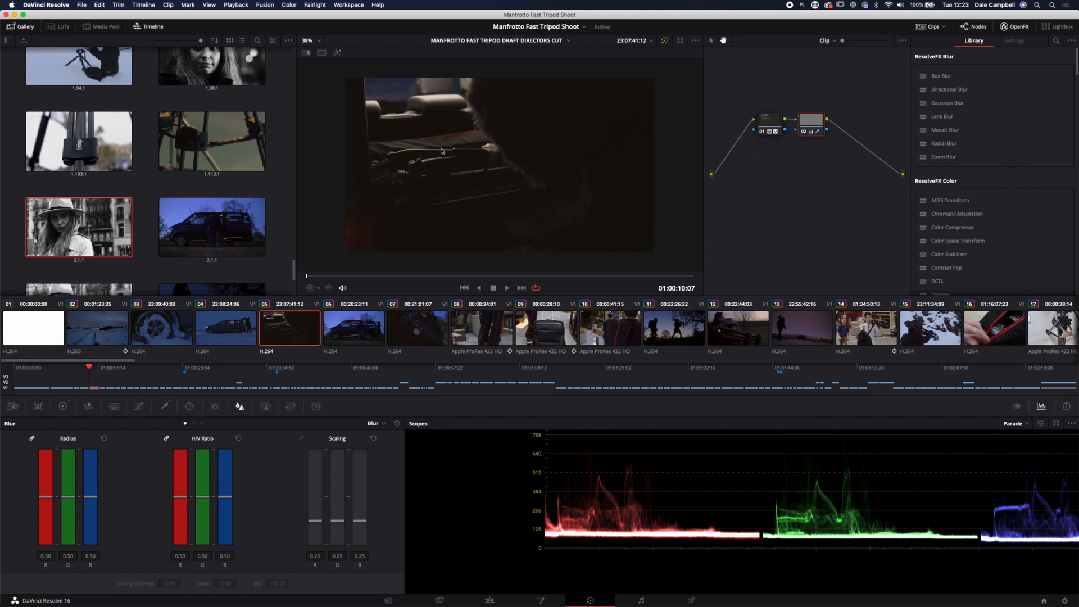
{"action": "mouse_move", "coordinate": [490, 131]}
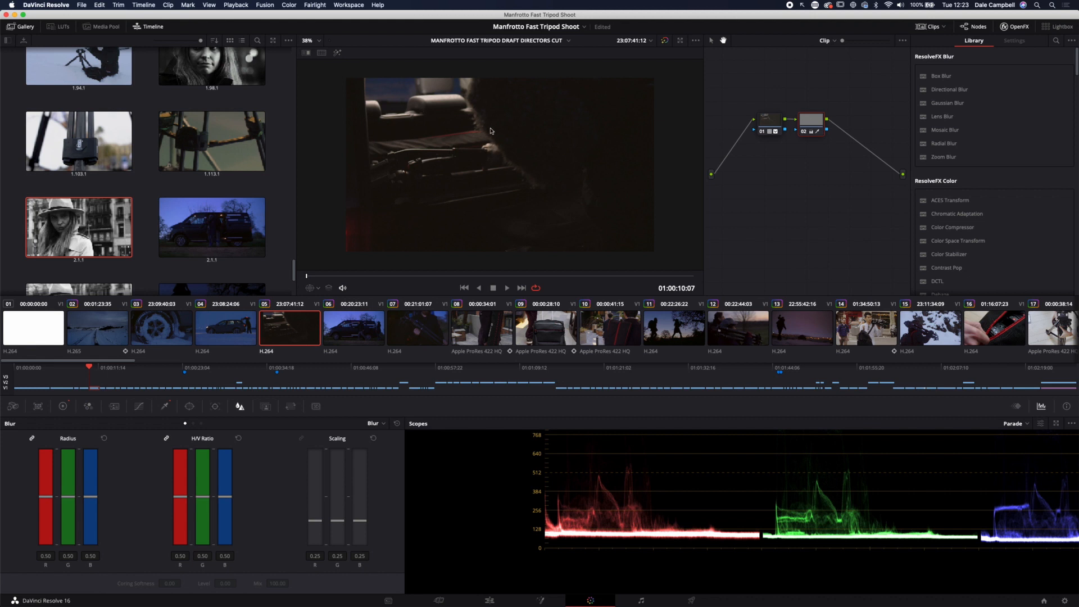
{"action": "mouse_move", "coordinate": [528, 86]}
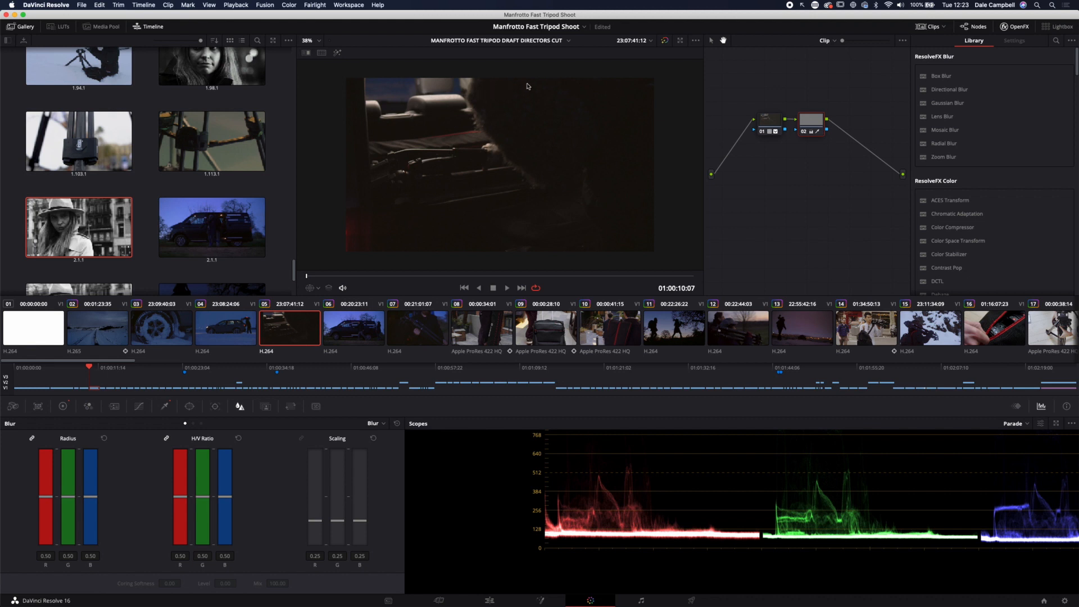
{"action": "mouse_move", "coordinate": [555, 190]}
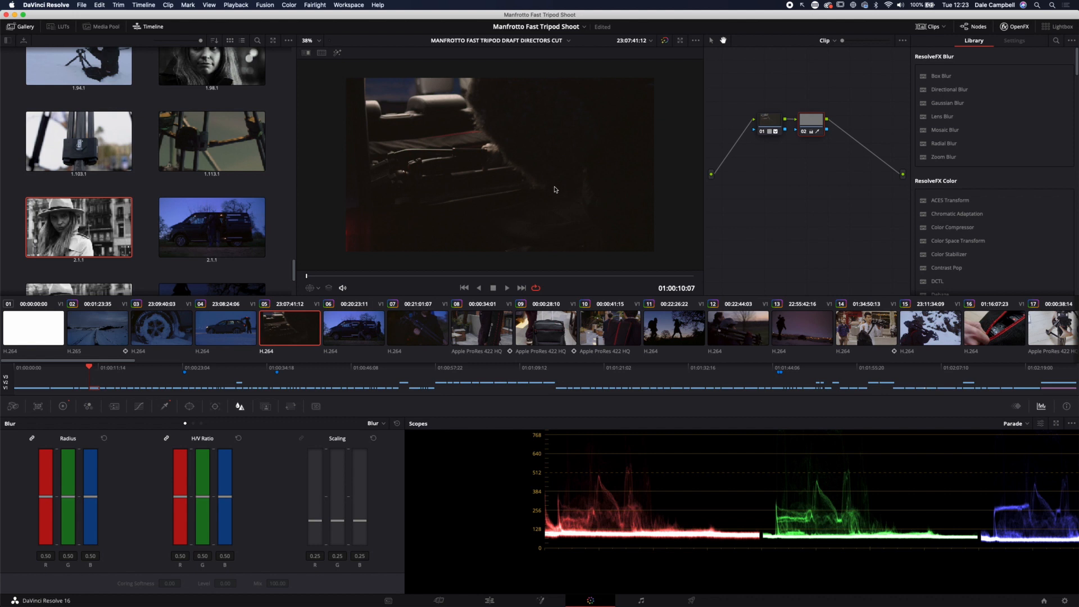
{"action": "mouse_move", "coordinate": [525, 168]}
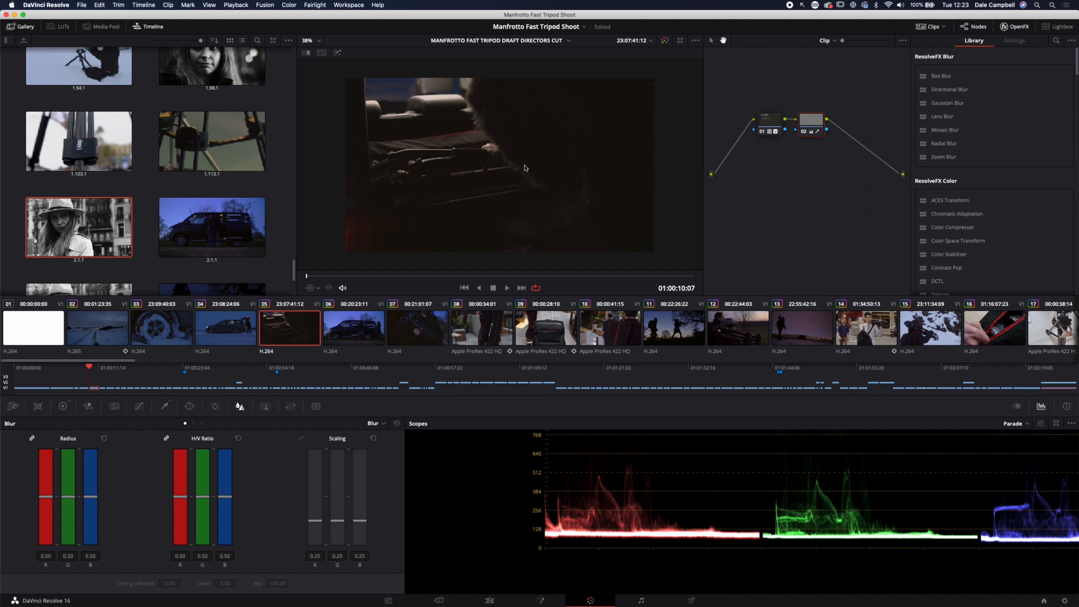
{"action": "mouse_move", "coordinate": [455, 257]}
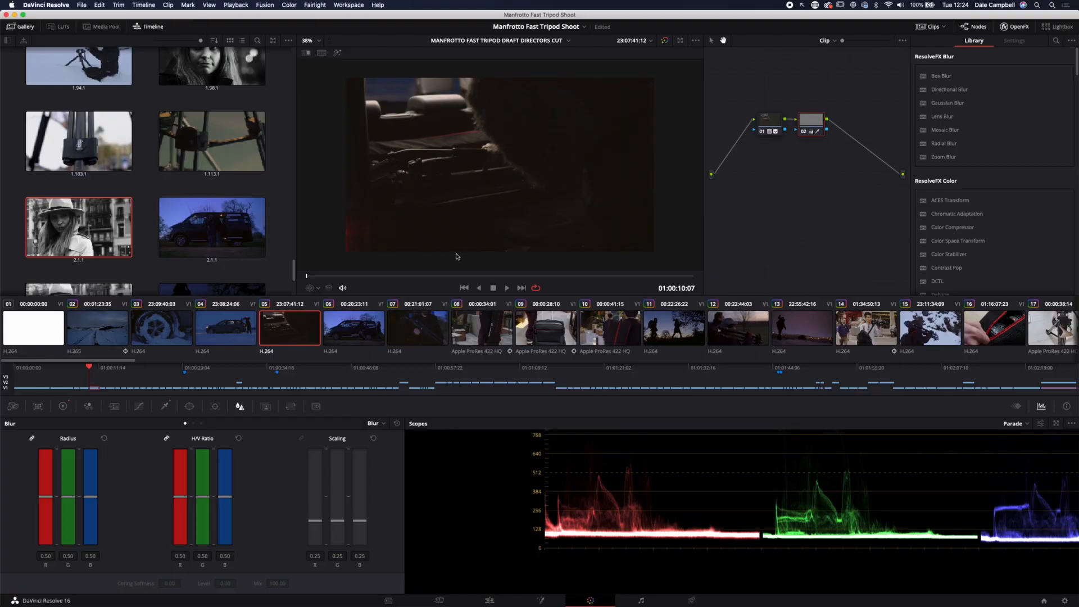
Load clip 06, two people walking past a van at dusk
{"action": "left_click", "coordinate": [353, 327]}
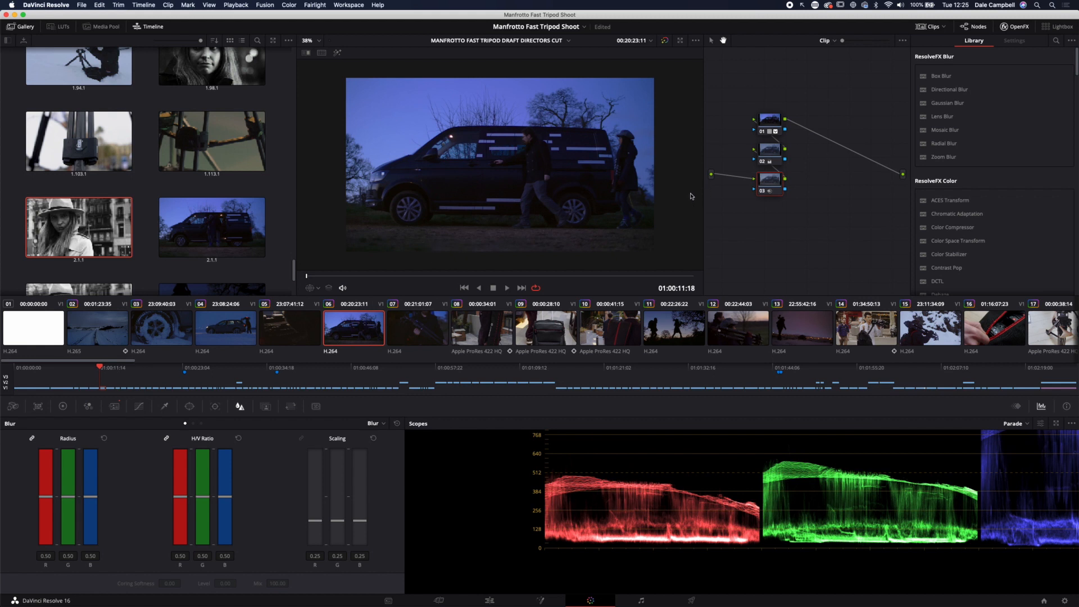
{"action": "mouse_move", "coordinate": [309, 313]}
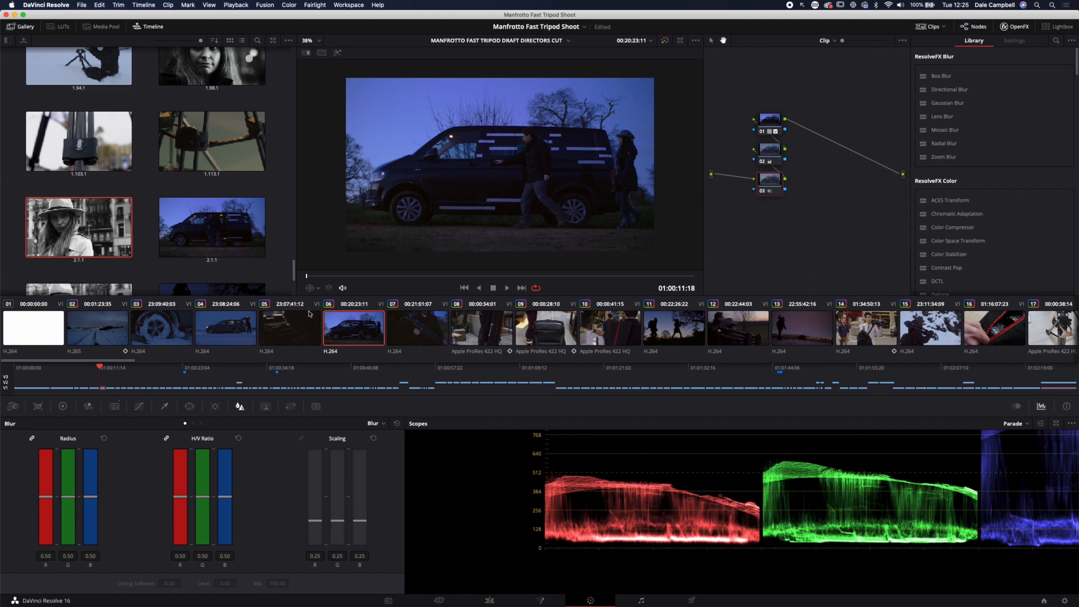
Step through clip 07 (hands holding a tripod) to clip 08, the Manfrotto bag shot
{"action": "left_click", "coordinate": [417, 328]}
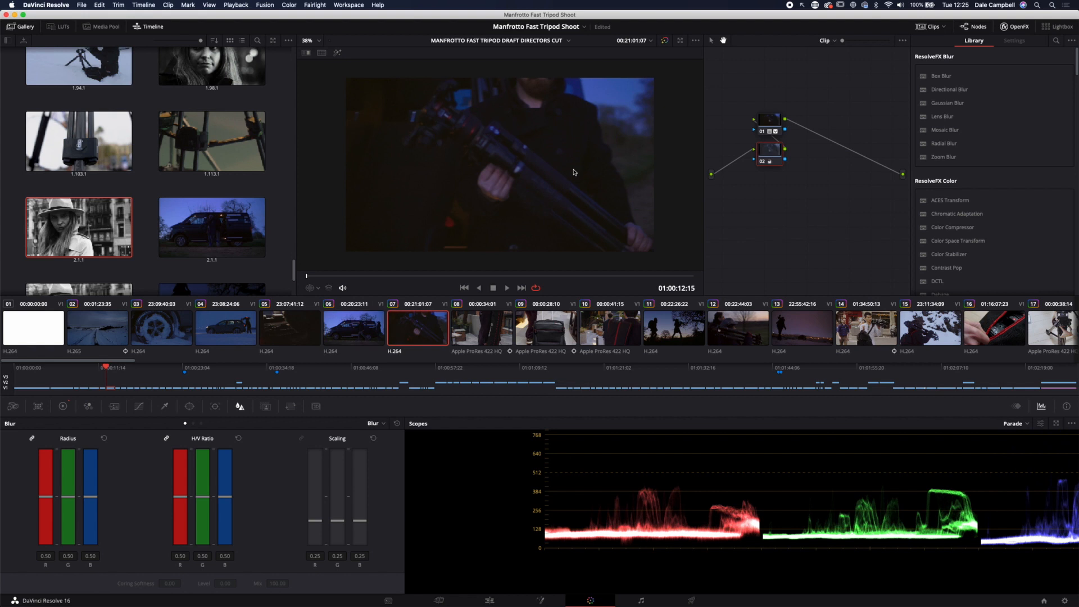
{"action": "left_click", "coordinate": [482, 328]}
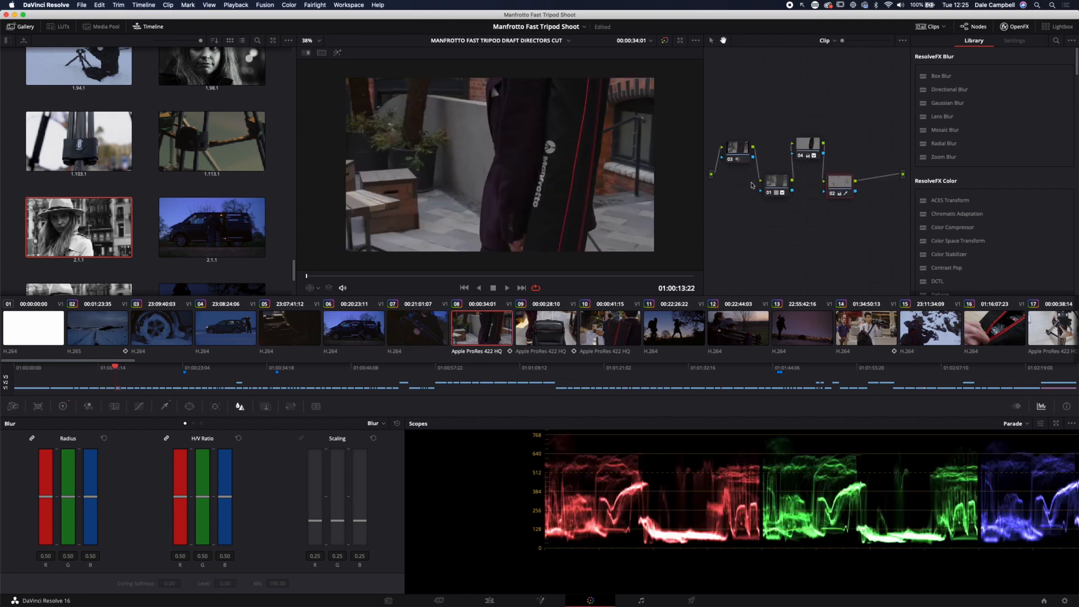
{"action": "mouse_move", "coordinate": [803, 149]}
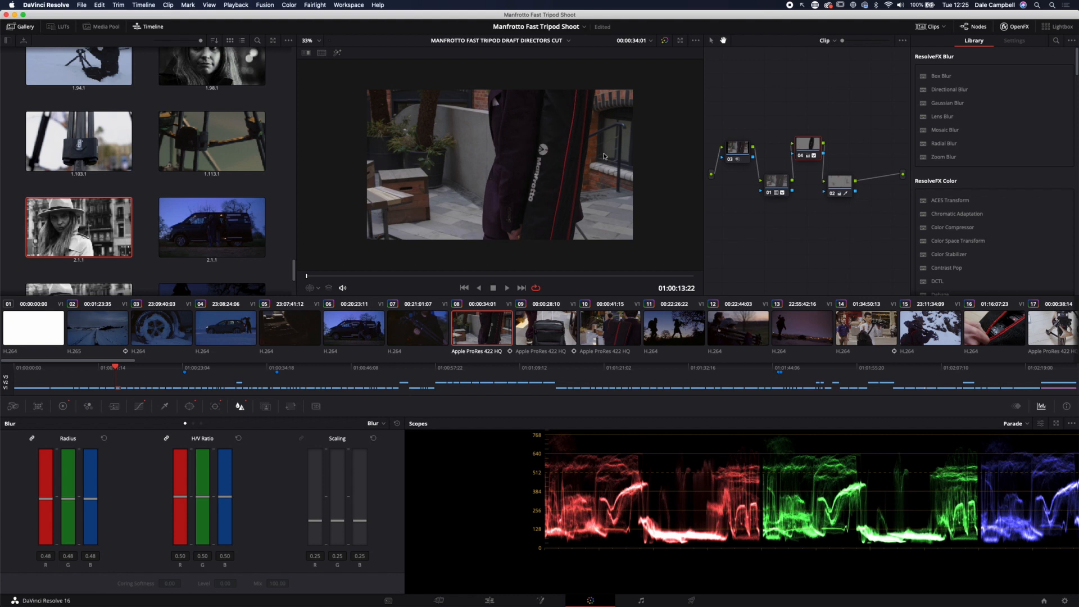
Display the circle power window around the Manfrotto bag logo
{"action": "left_click", "coordinate": [309, 40]}
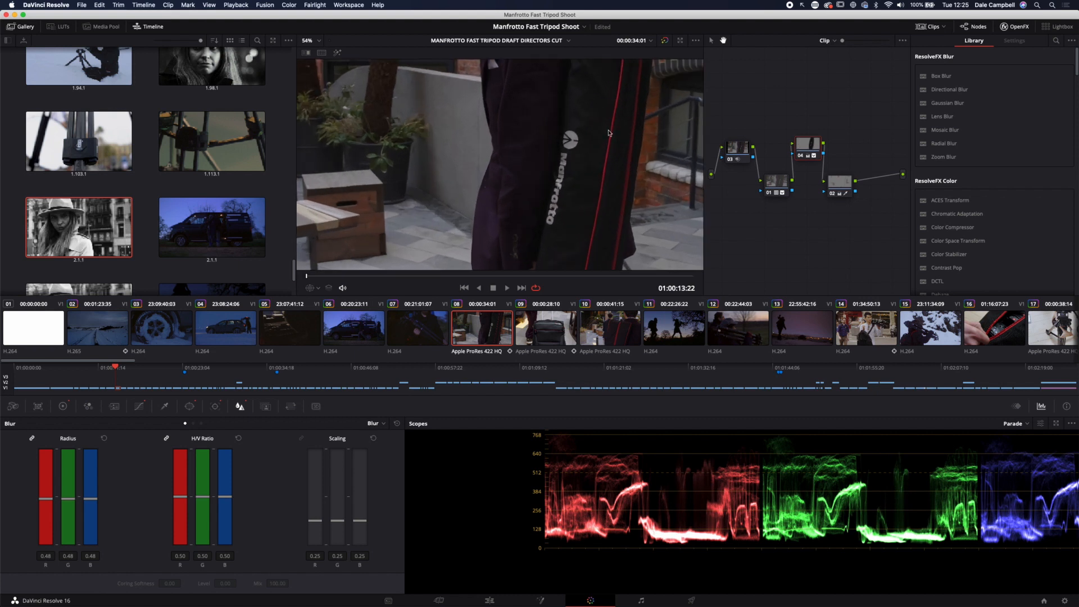
{"action": "mouse_move", "coordinate": [612, 142]}
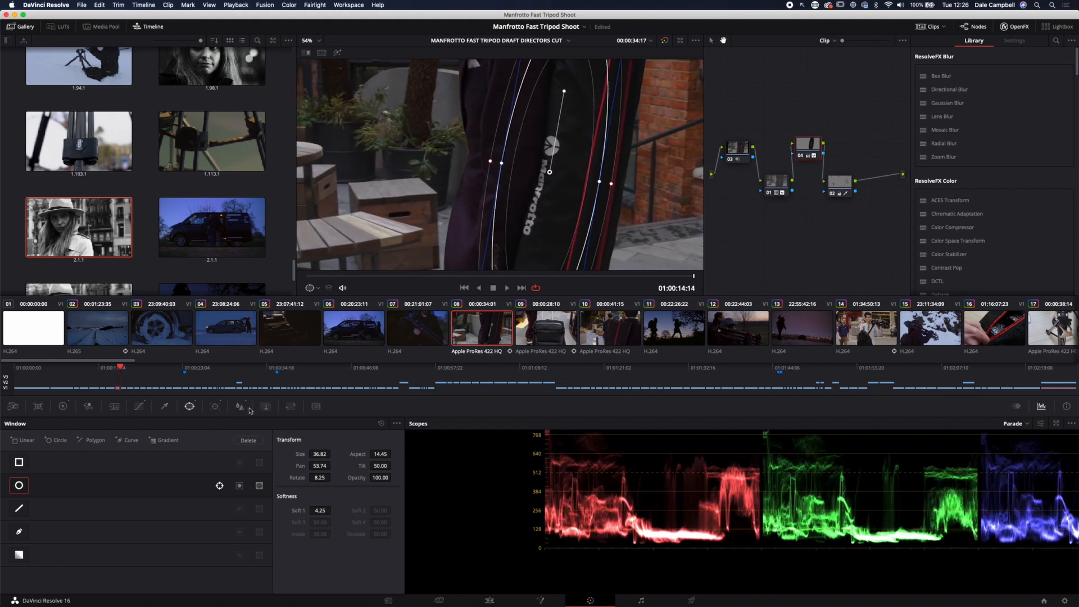
Show the Tracker palette with the window's pan, tilt, zoom and rotate tracking
{"action": "left_click", "coordinate": [215, 405]}
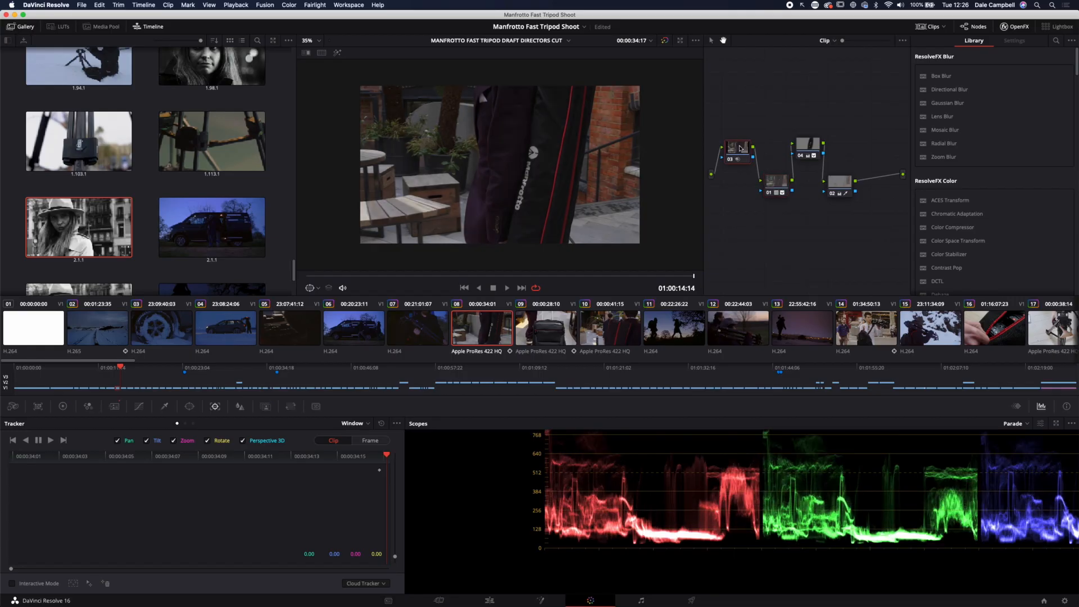
Magnify the bag clip to 210% and show its Temporal and Spatial NR settings
{"action": "left_click", "coordinate": [310, 40]}
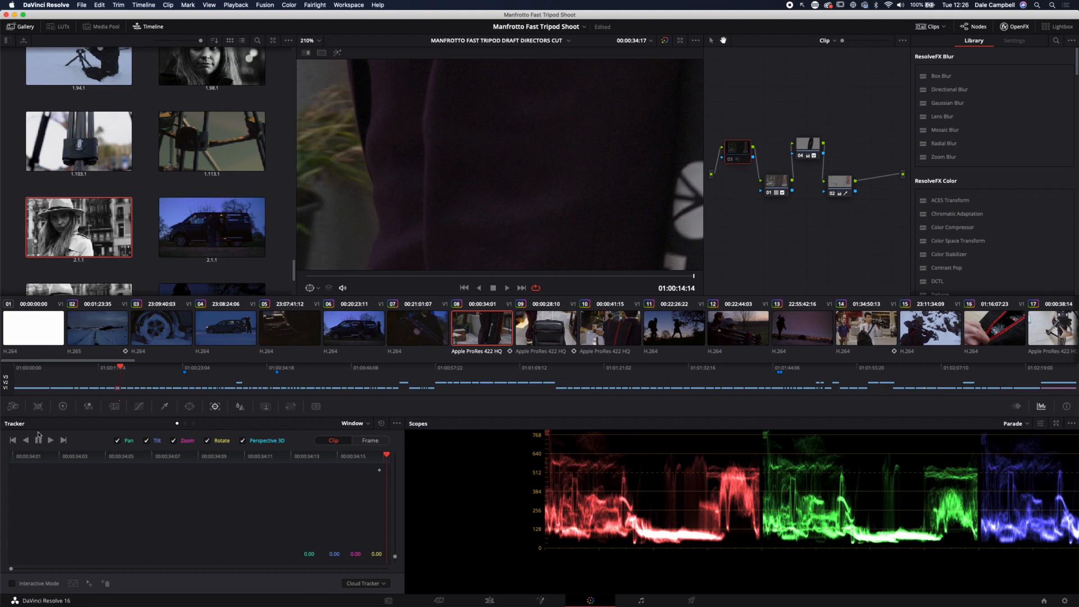
{"action": "left_click", "coordinate": [114, 406]}
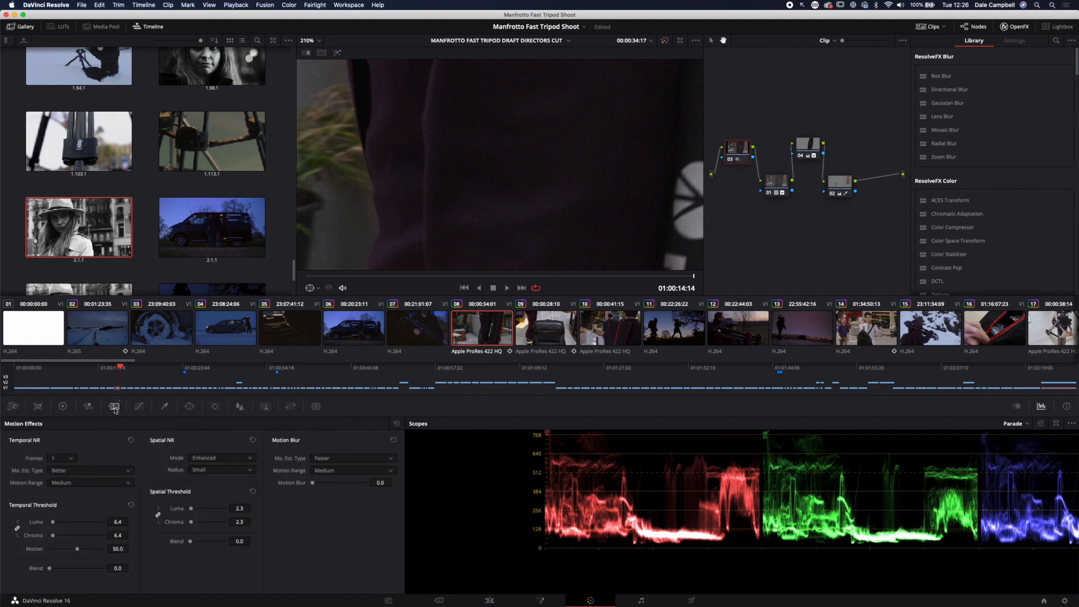